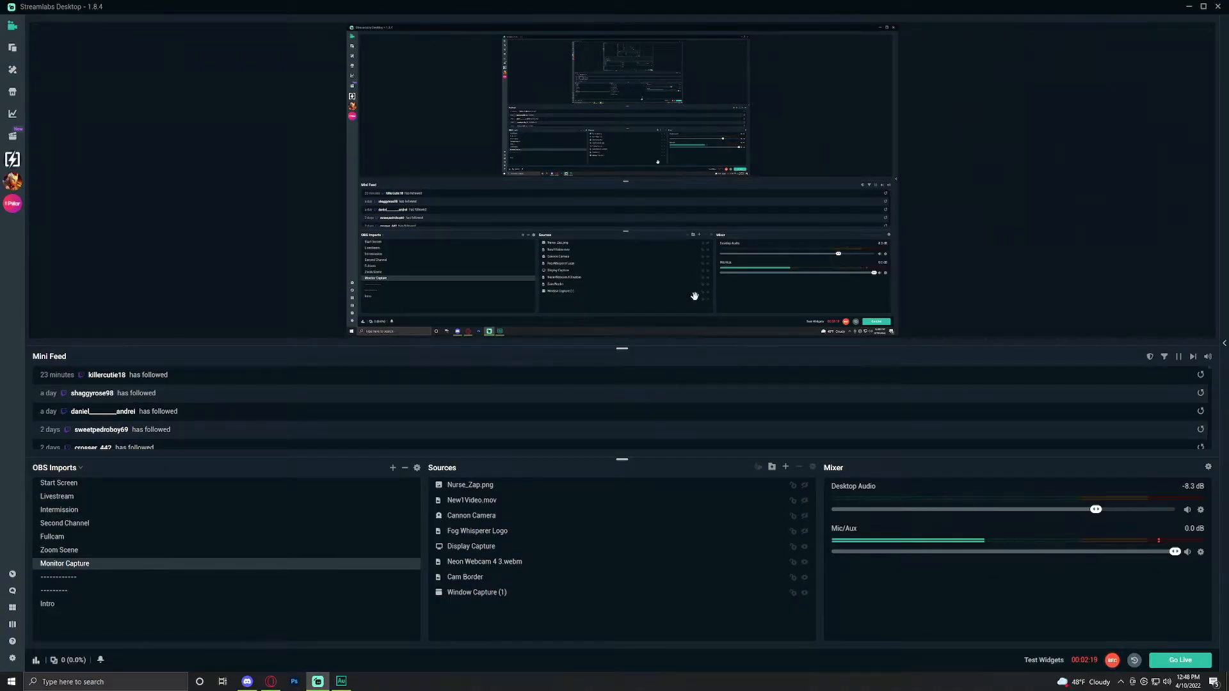
{"action": "mouse_move", "coordinate": [785, 467]}
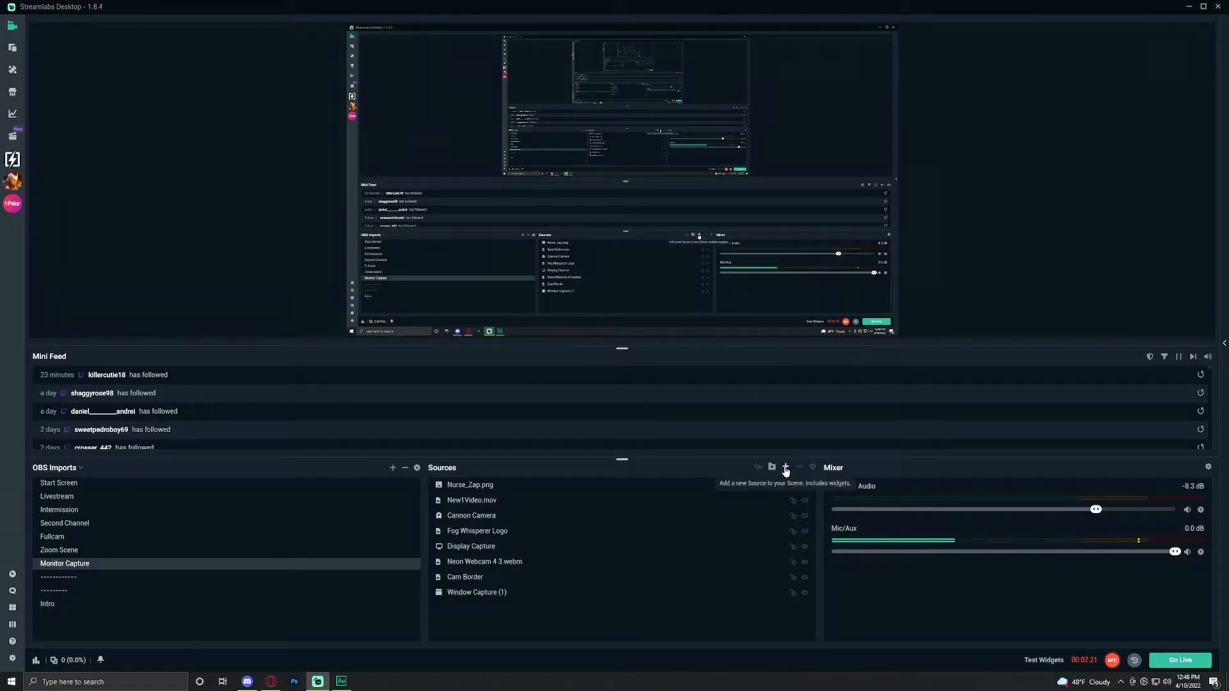
Add a new source from the Sources panel, choosing to create a brand-new source
{"action": "left_click", "coordinate": [785, 468]}
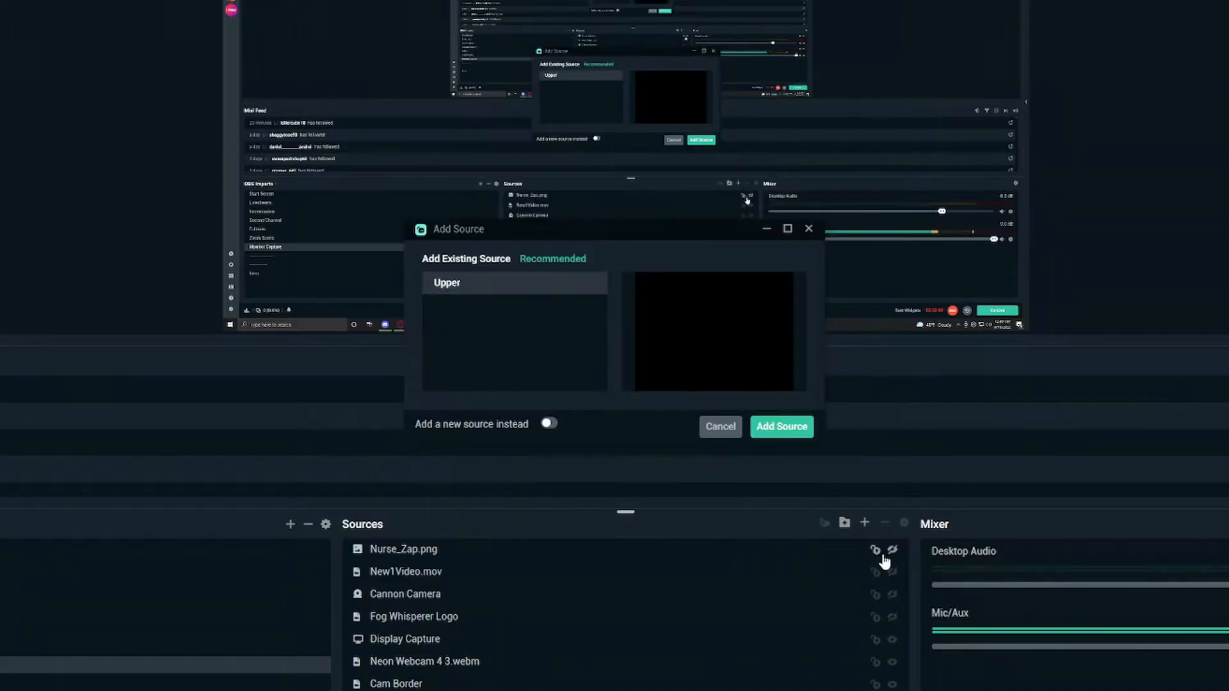
{"action": "left_click", "coordinate": [548, 424]}
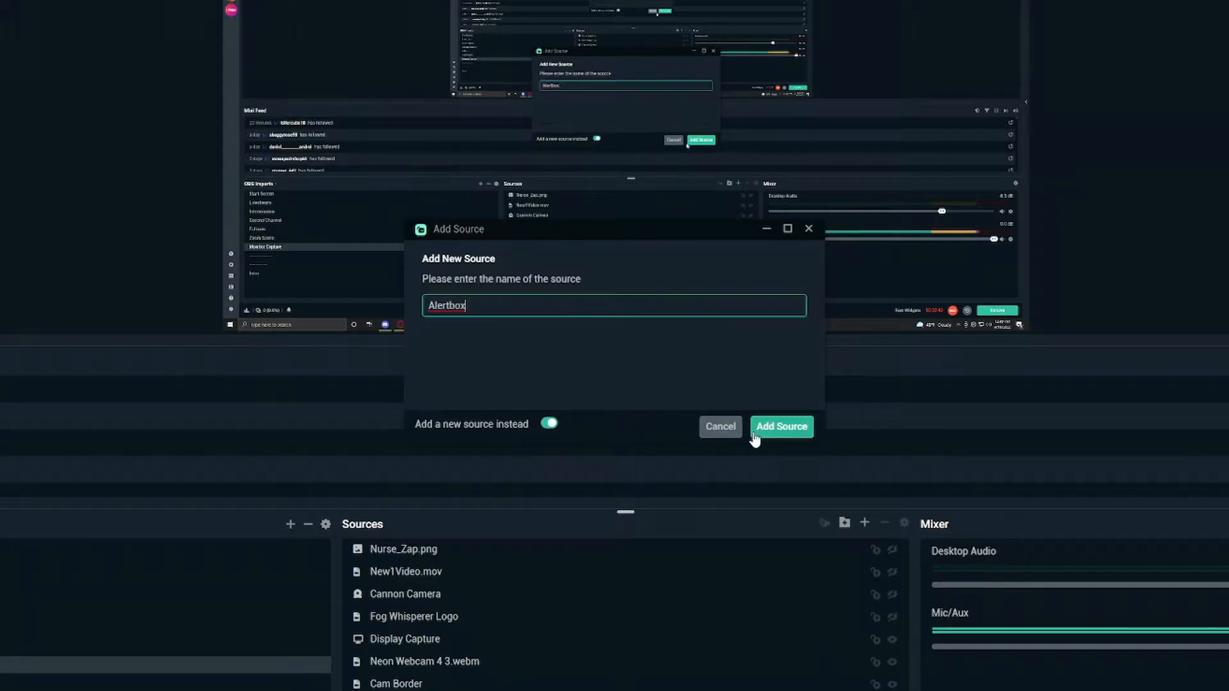
Create the Alertbox source and review its Donation, Cheer (Bits) and Follow alert settings
{"action": "left_click", "coordinate": [781, 426]}
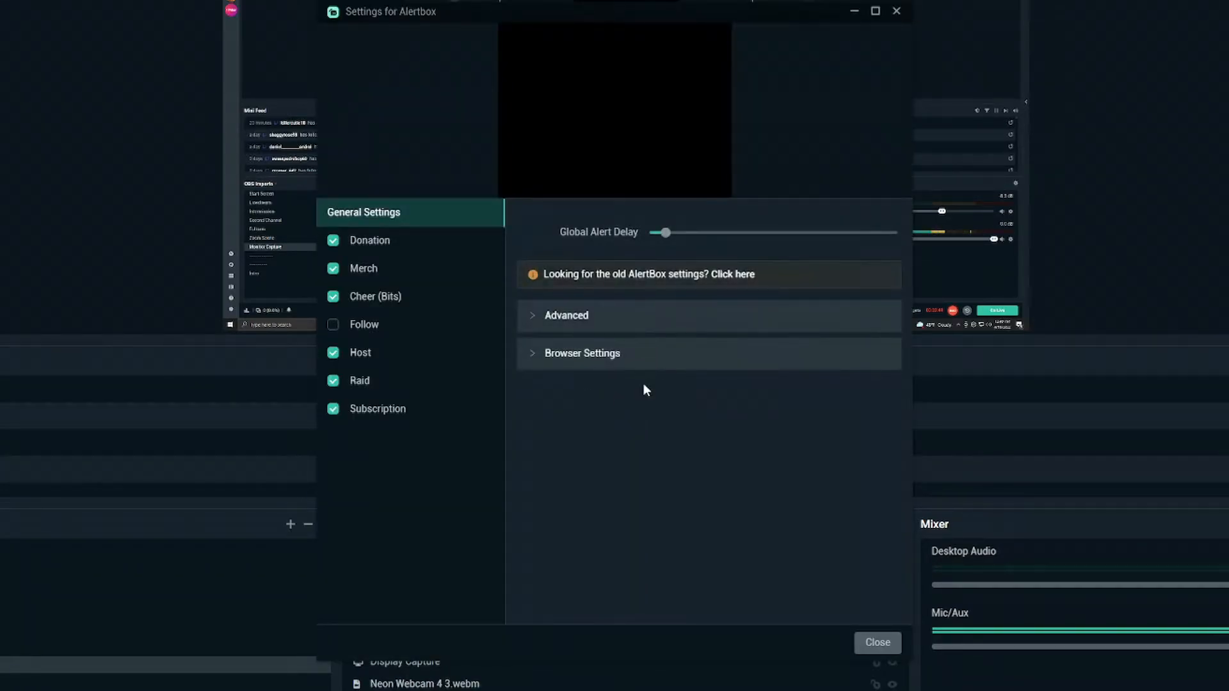
{"action": "mouse_move", "coordinate": [454, 325]}
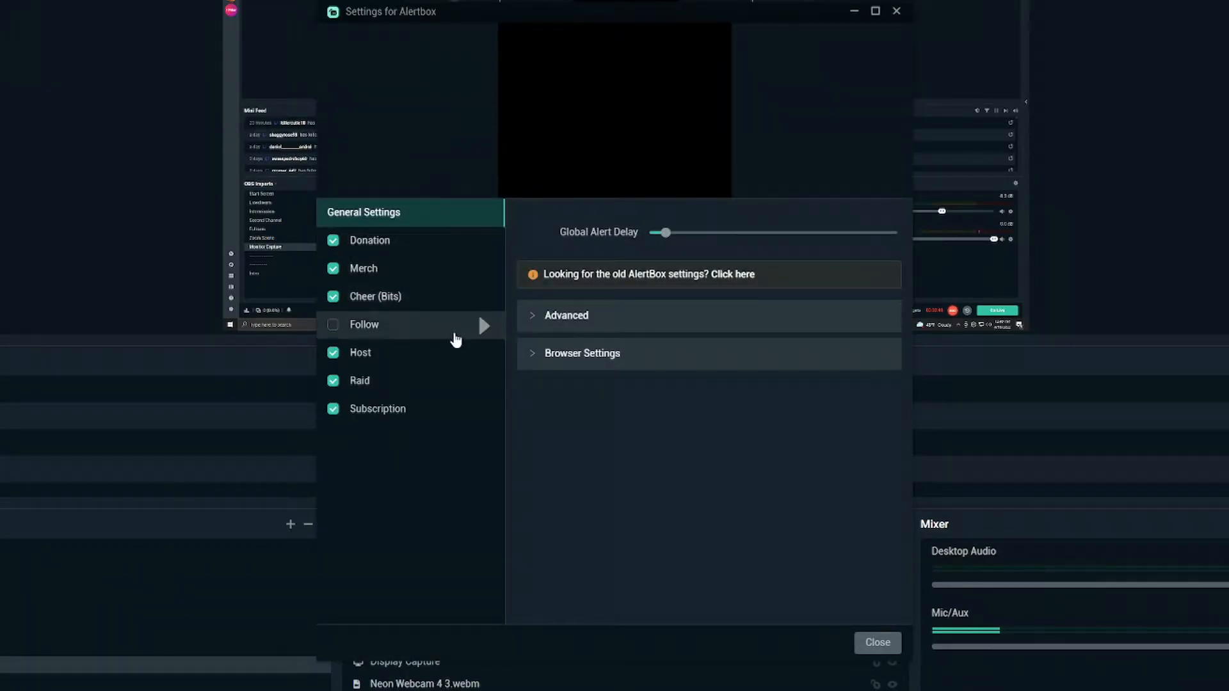
{"action": "left_click", "coordinate": [369, 240]}
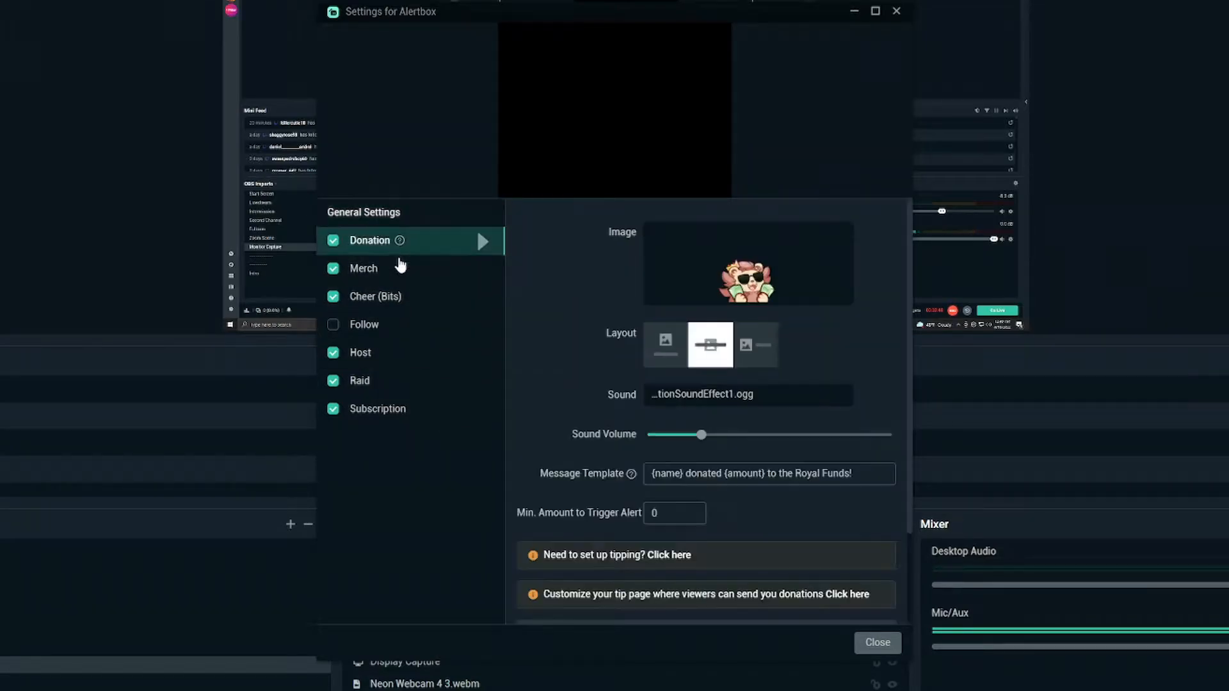
{"action": "left_click", "coordinate": [374, 296]}
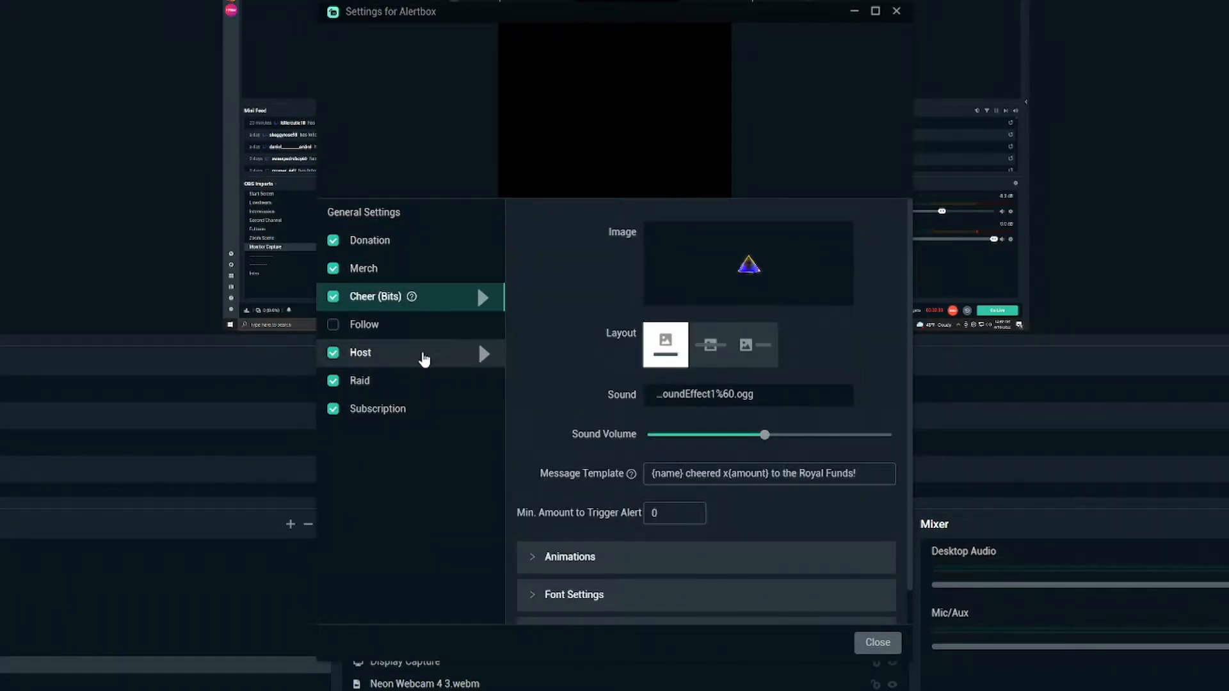
{"action": "mouse_move", "coordinate": [464, 417]}
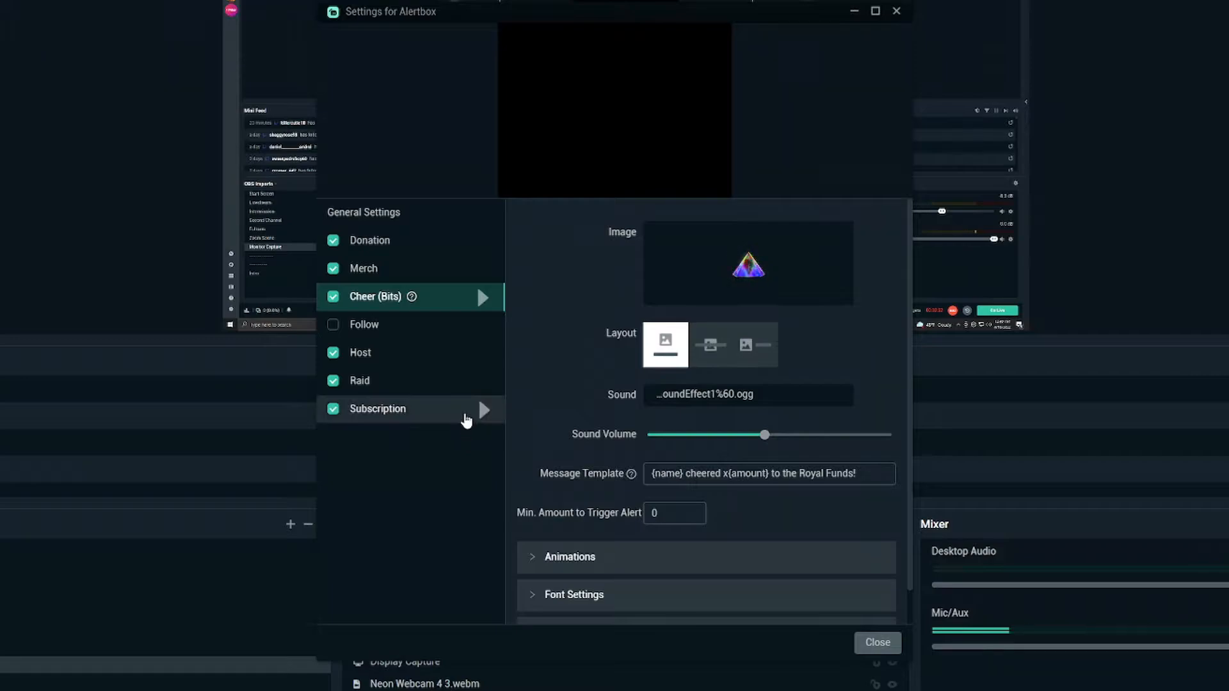
{"action": "left_click", "coordinate": [364, 325]}
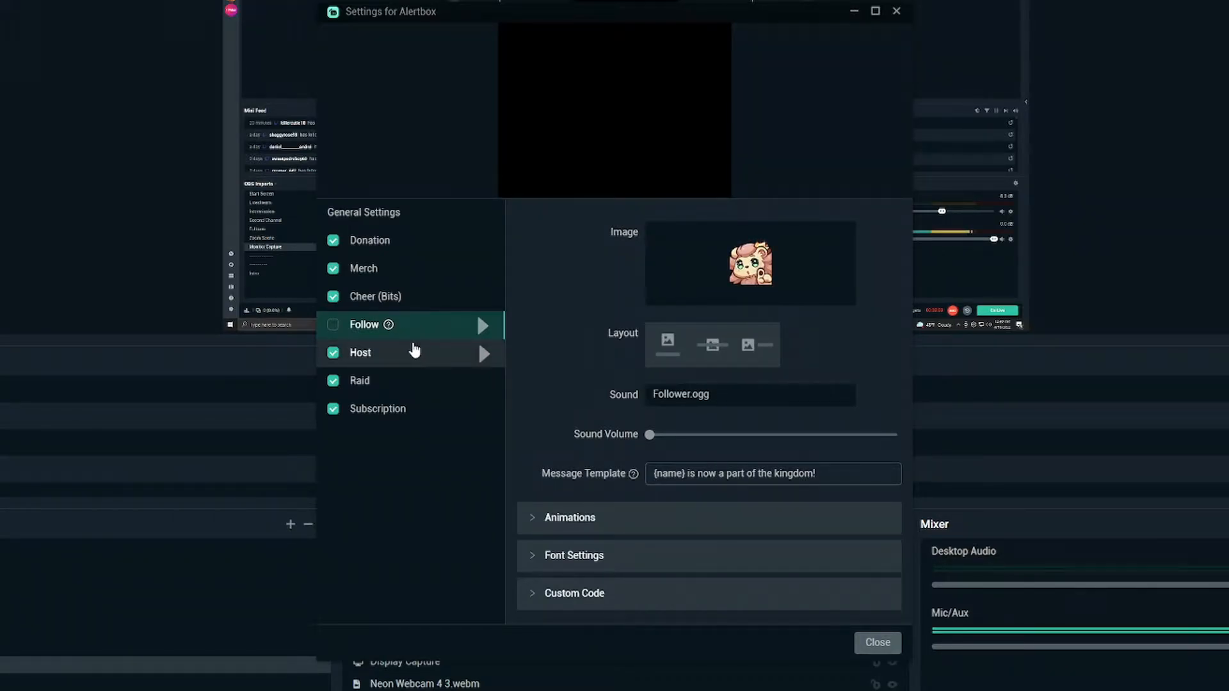
{"action": "mouse_move", "coordinate": [396, 277]}
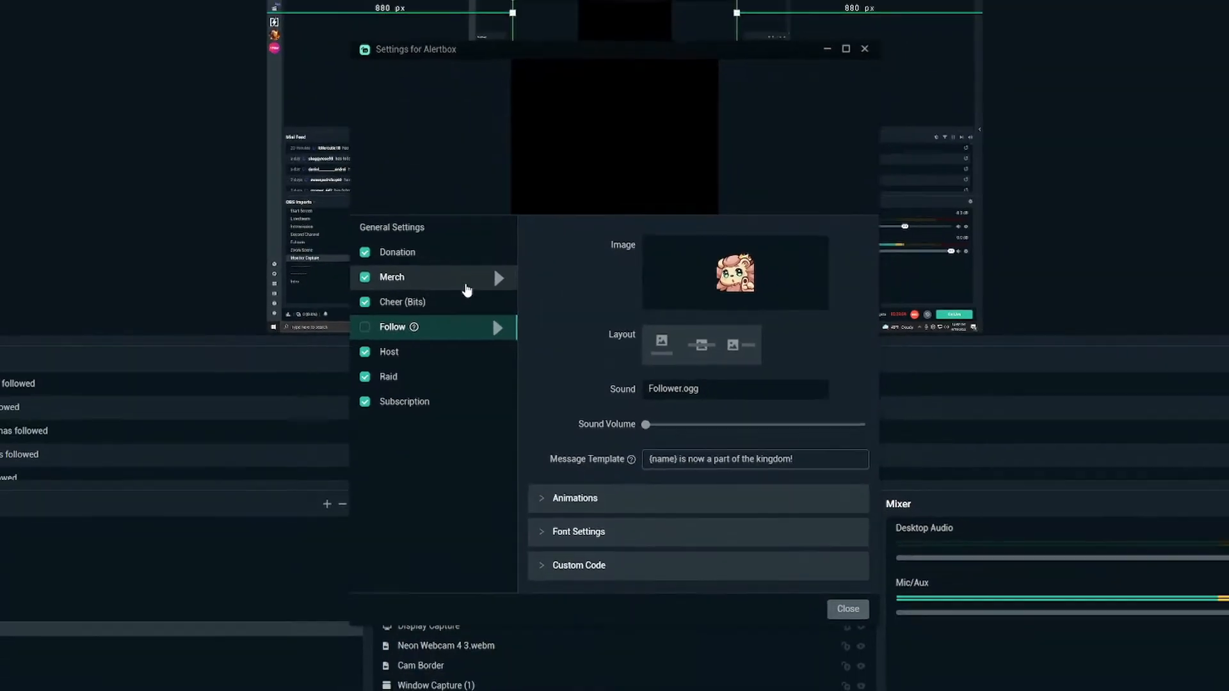
Show the Donation alert options and its Cash.gif image with the Change Media option
{"action": "left_click", "coordinate": [447, 273]}
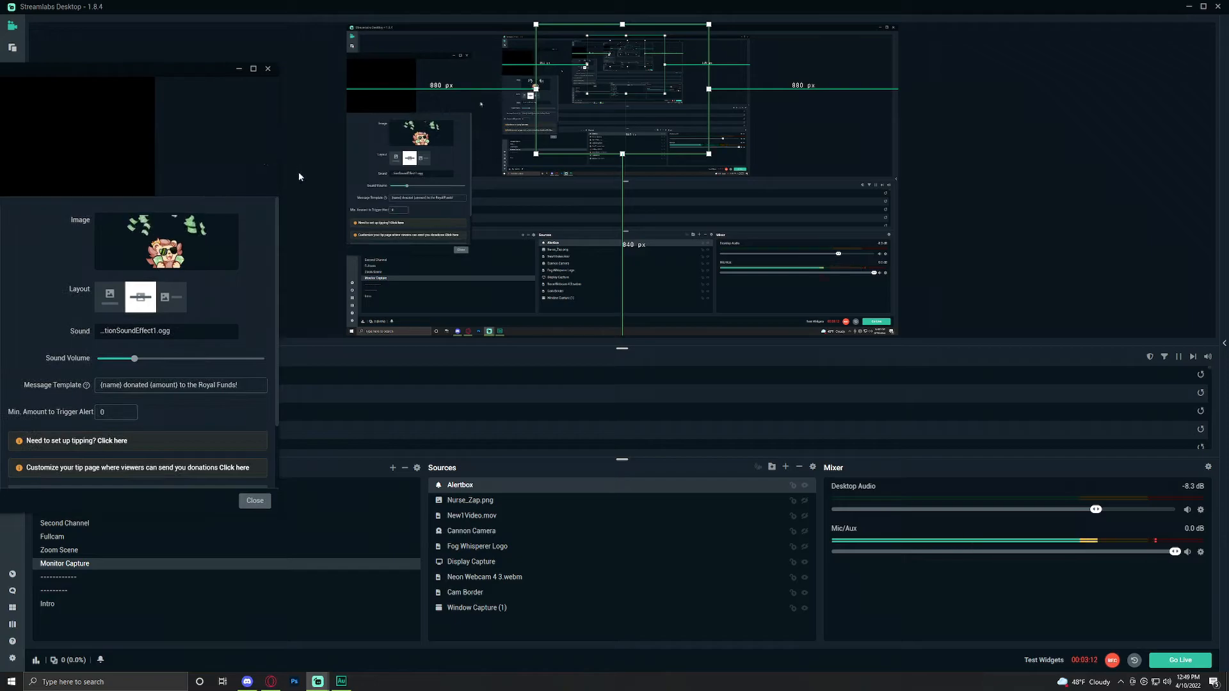
{"action": "left_click", "coordinate": [254, 500]}
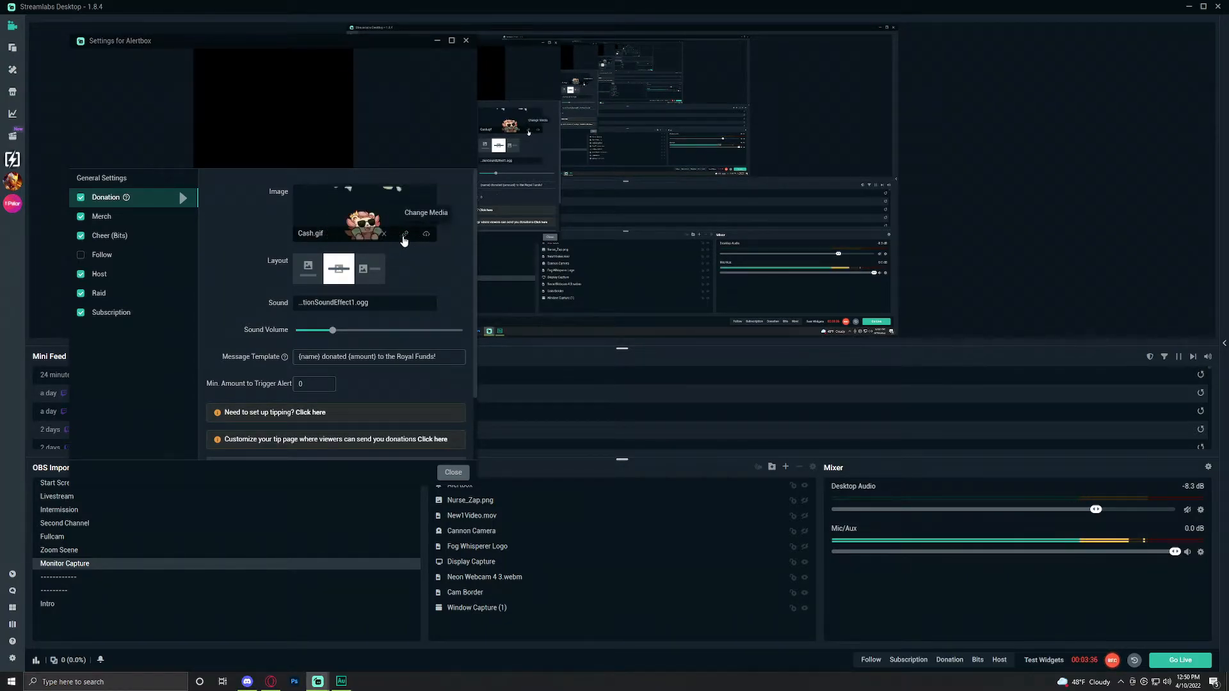
Remove Cash.gif and pick the lion image from the Media Gallery for the Donation alert
{"action": "left_click", "coordinate": [384, 234]}
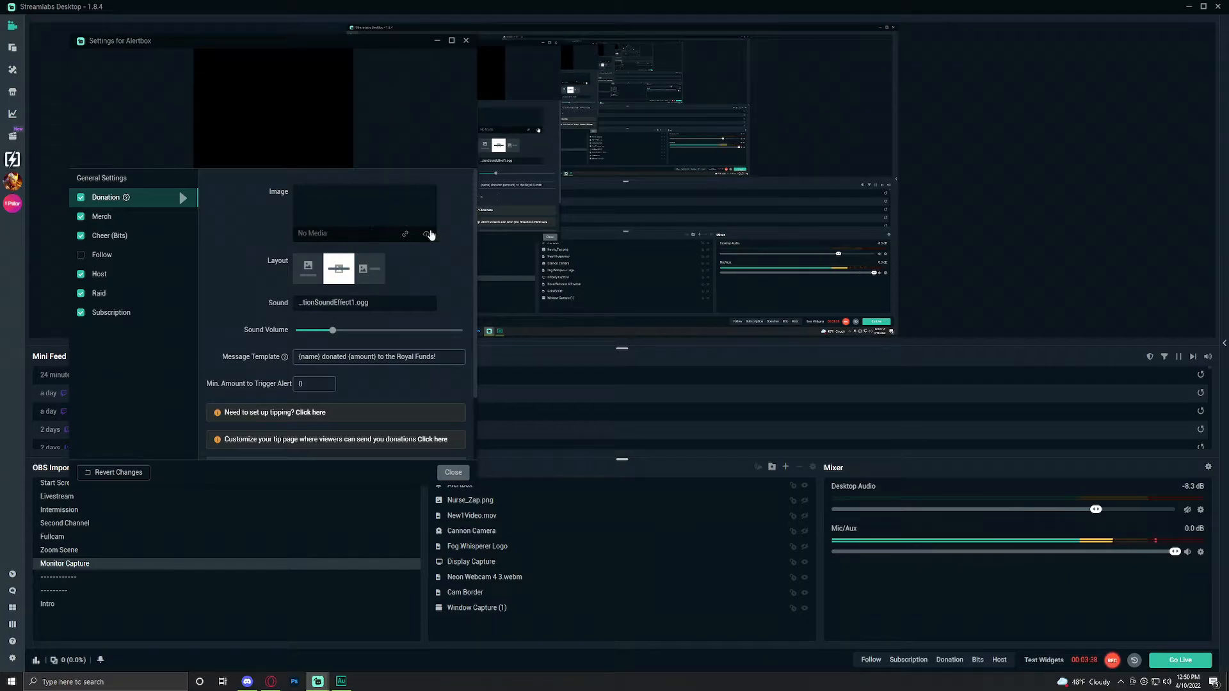
{"action": "left_click", "coordinate": [428, 233]}
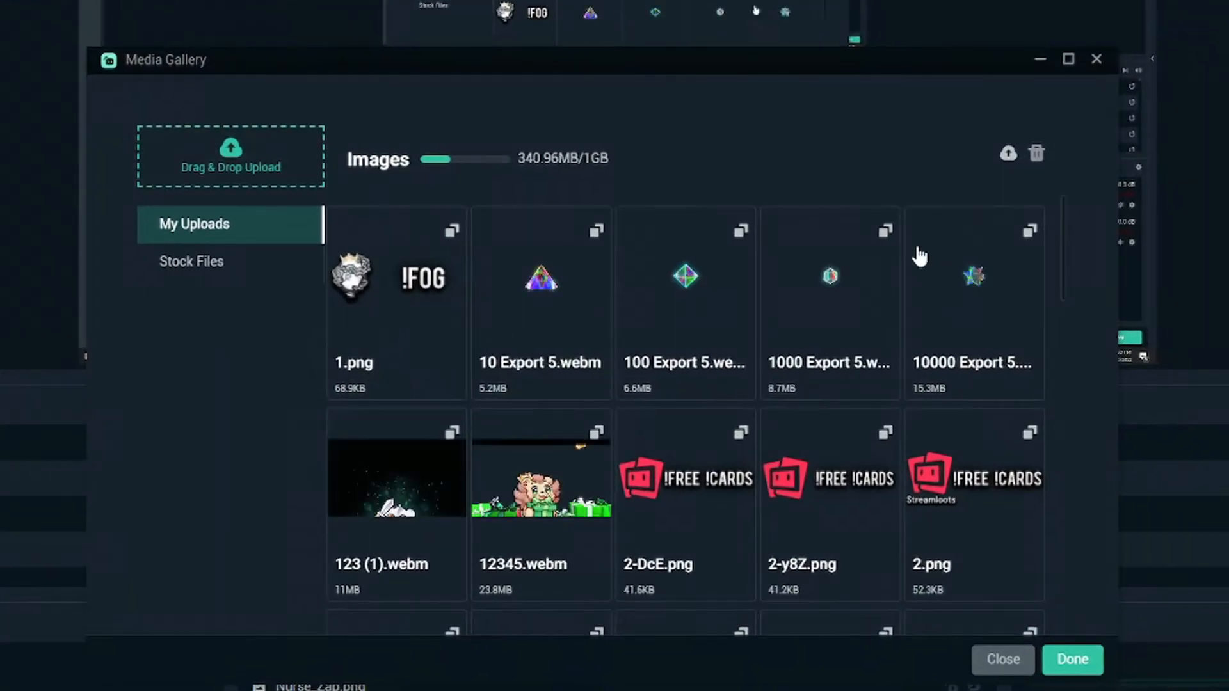
{"action": "scroll", "scroll_direction": "down", "scroll_amount": 3}
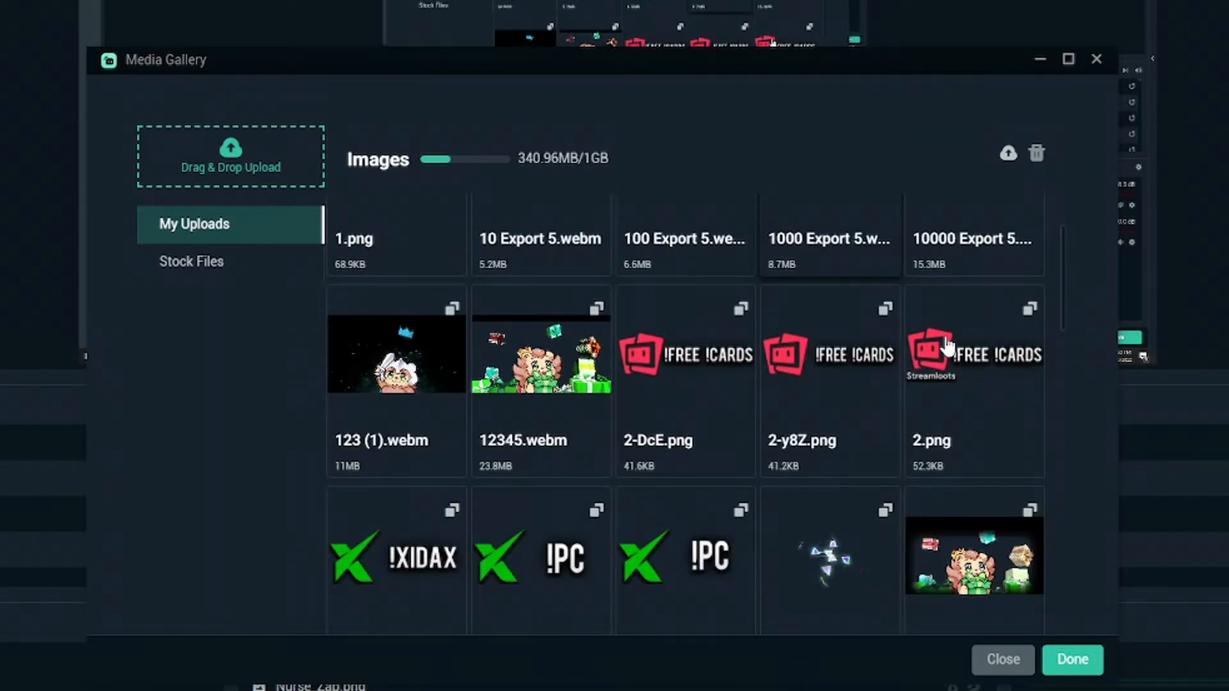
{"action": "scroll", "scroll_direction": "down", "scroll_amount": 3}
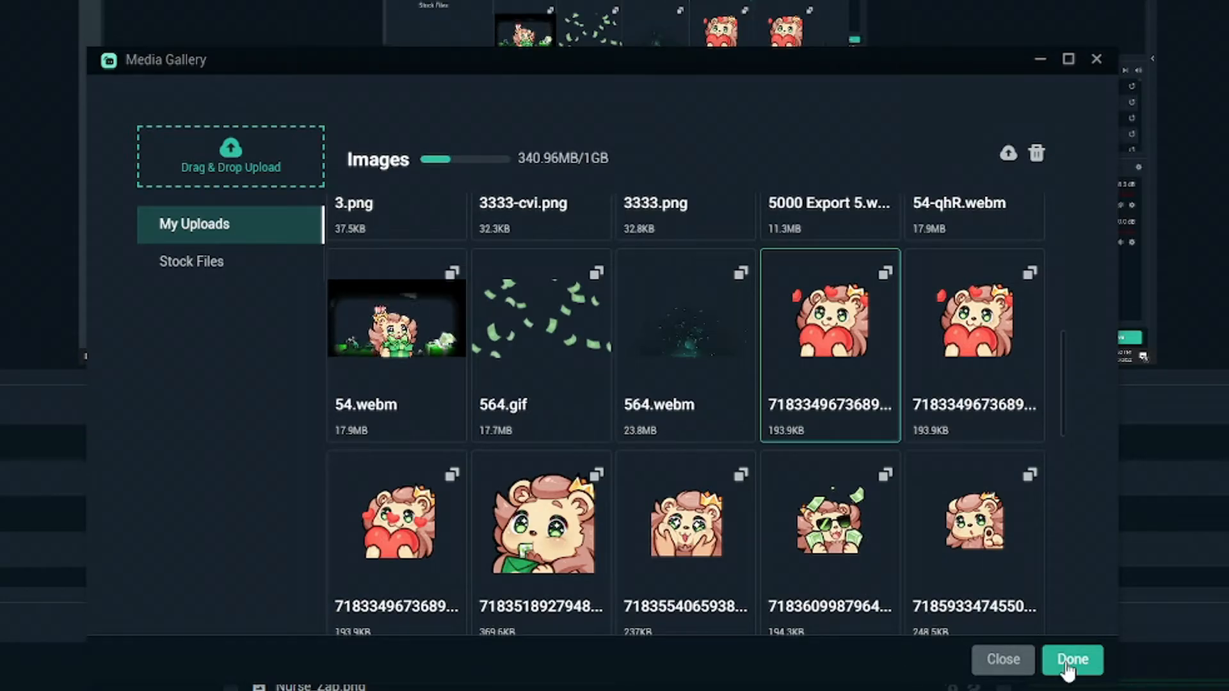
{"action": "left_click", "coordinate": [1072, 659]}
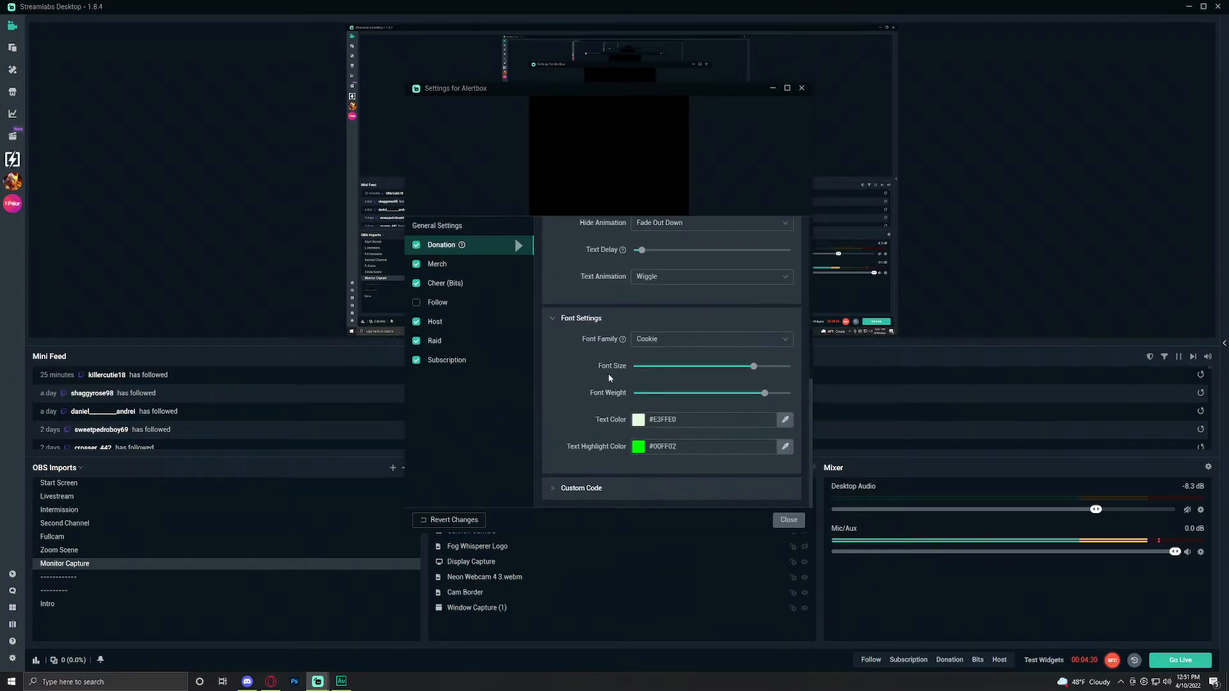
Set the Donation alert font to Cookie with text highlight colour #00FF02
{"action": "left_click", "coordinate": [706, 420]}
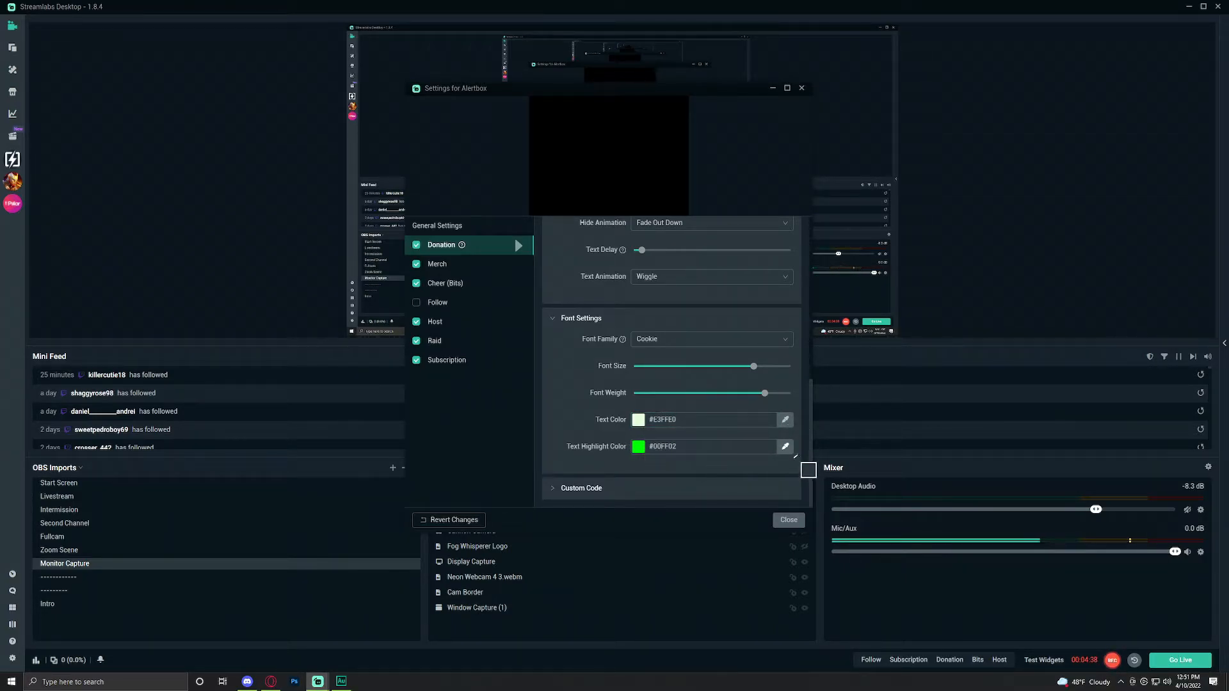
{"action": "left_click", "coordinate": [639, 446]}
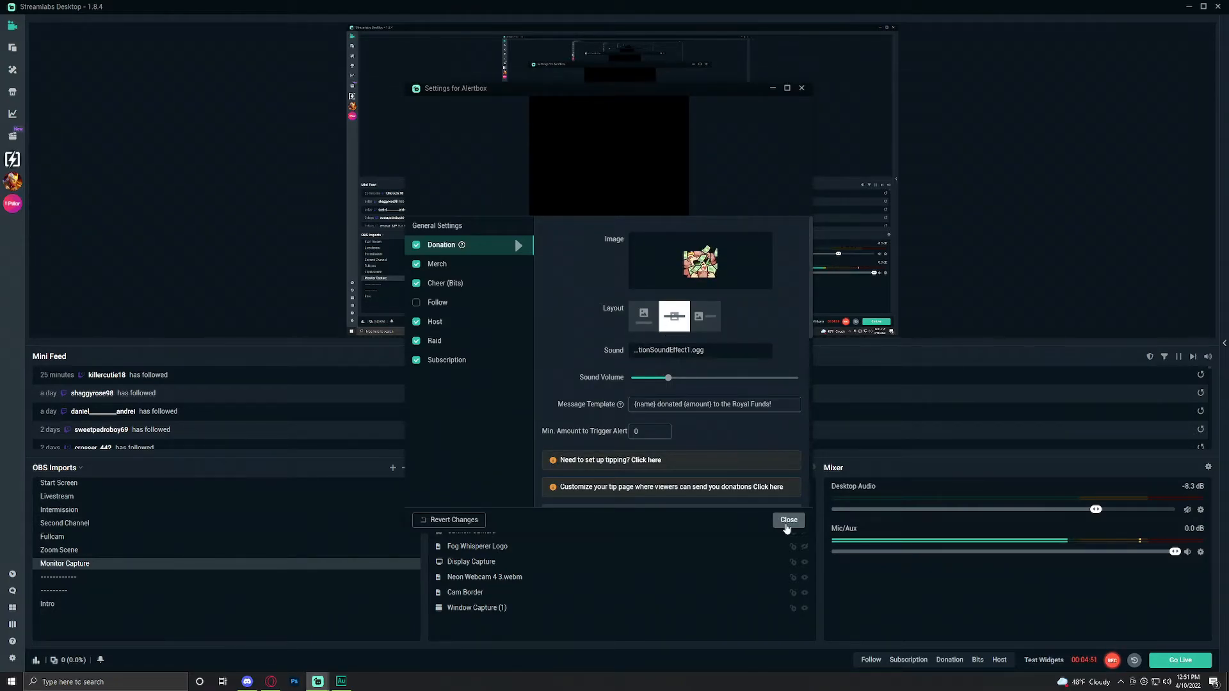
Close the donation alert settings and the Alertbox settings window
{"action": "left_click", "coordinate": [788, 520]}
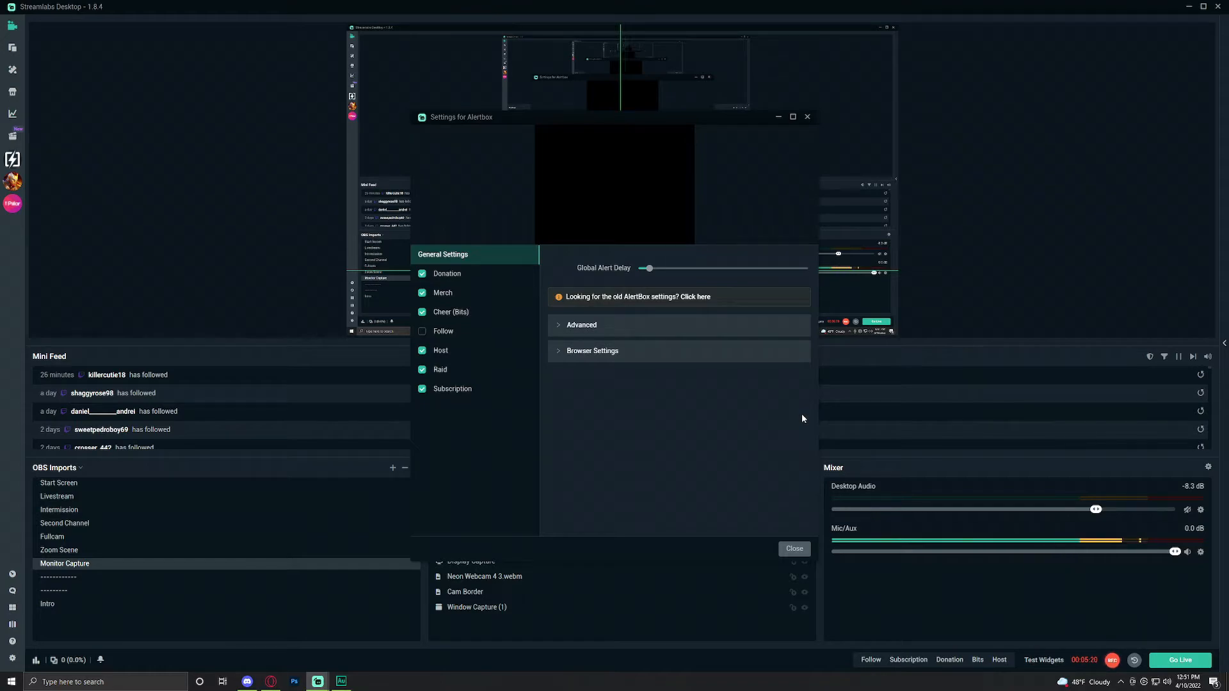
{"action": "left_click", "coordinate": [451, 311]}
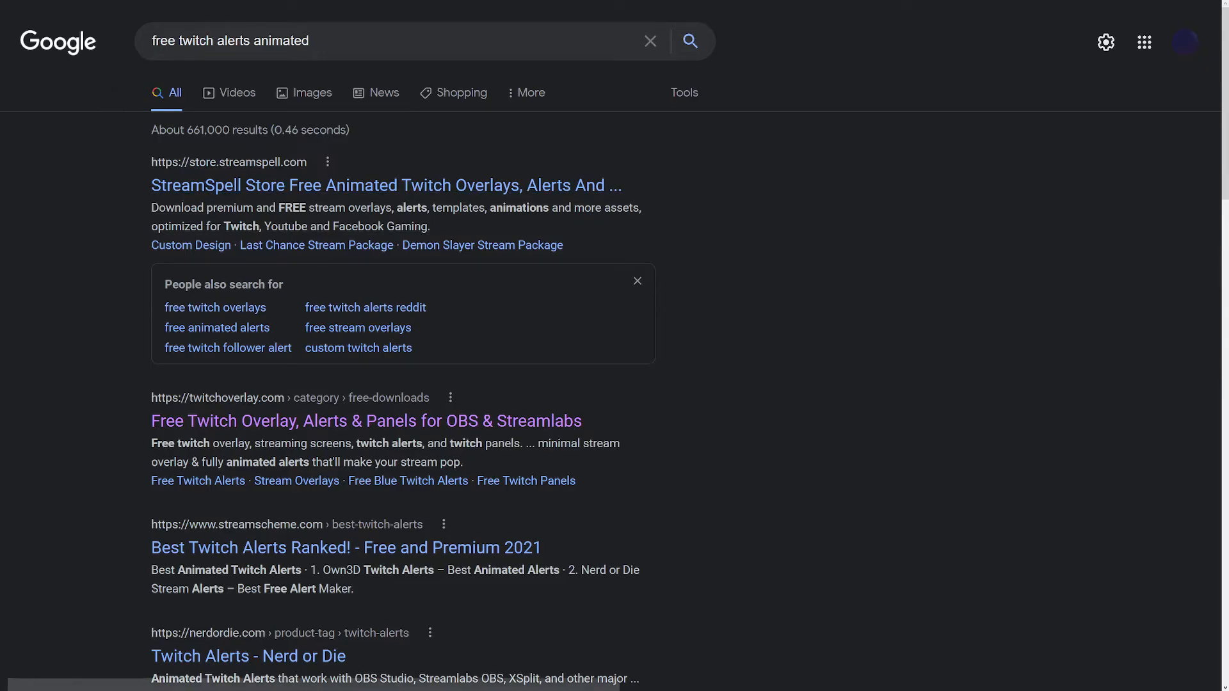
Sort the StreamSpell store by lowest price and open the Kawaii: Kuromi Stream Alerts pack
{"action": "left_click", "coordinate": [385, 185]}
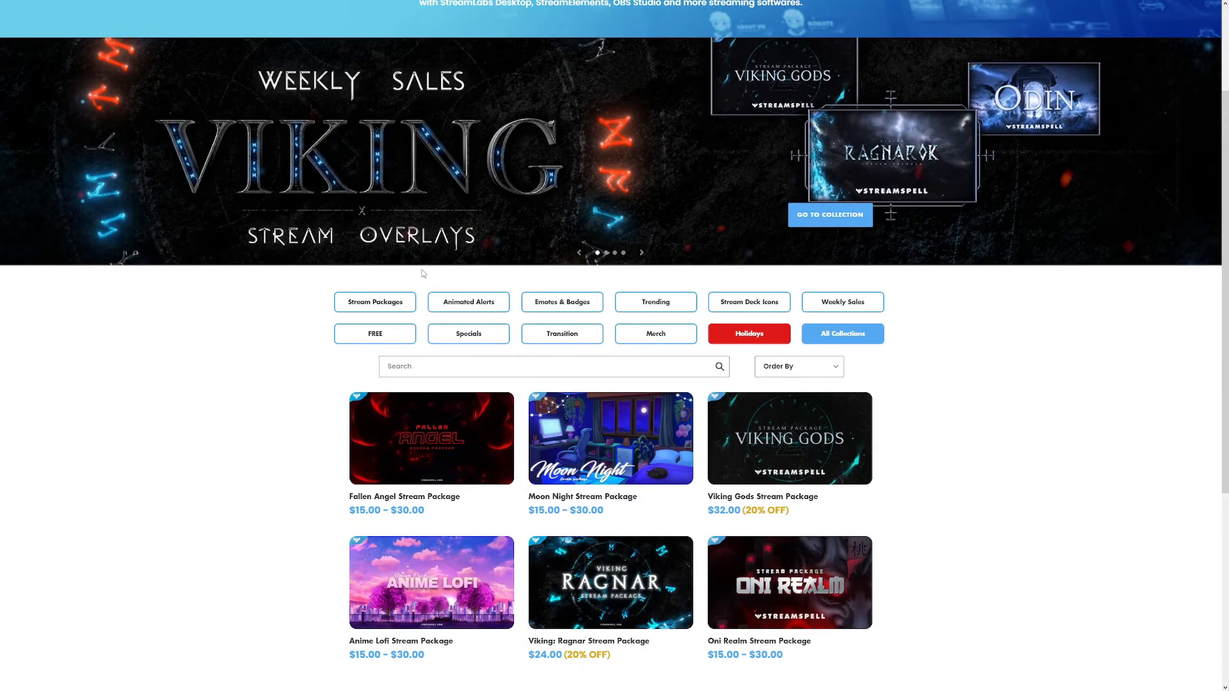
{"action": "left_click", "coordinate": [798, 366]}
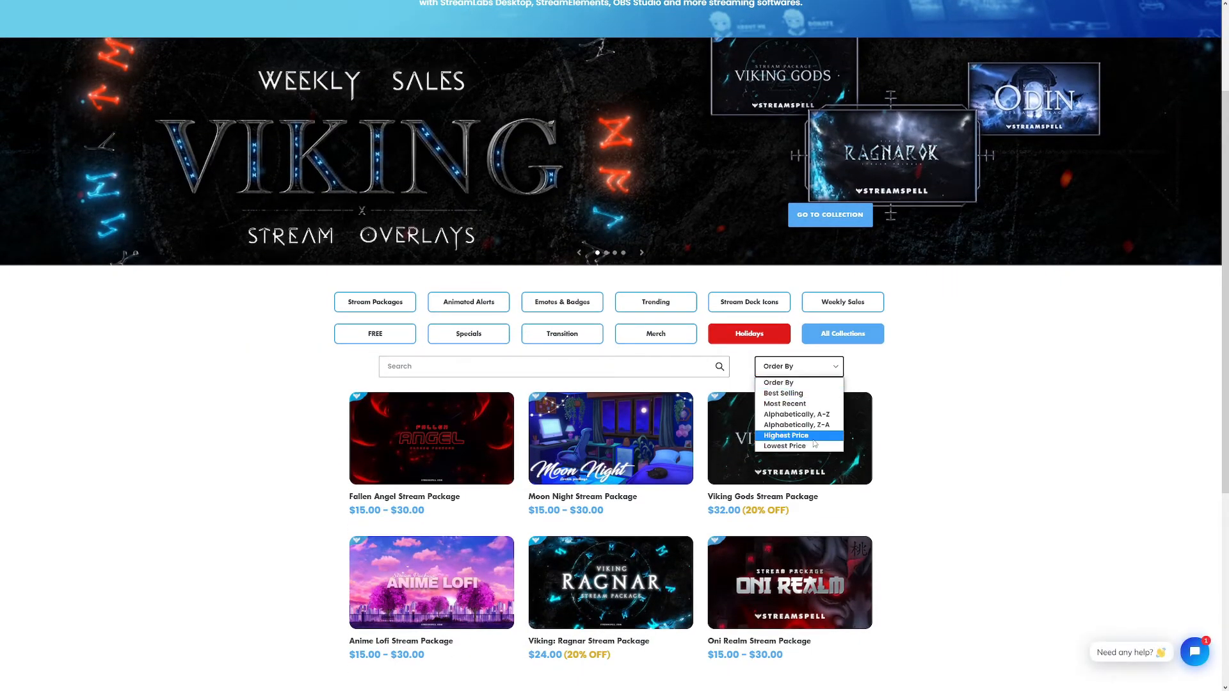
{"action": "left_click", "coordinate": [784, 446]}
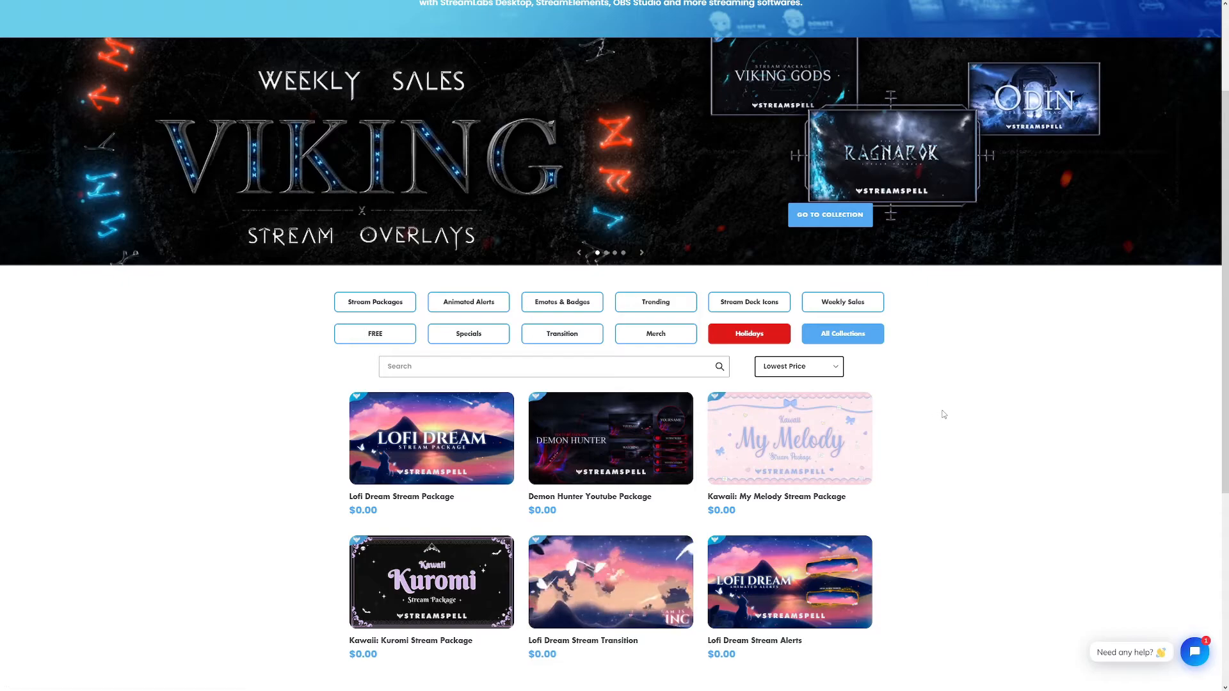
{"action": "scroll", "scroll_direction": "down", "scroll_amount": 3}
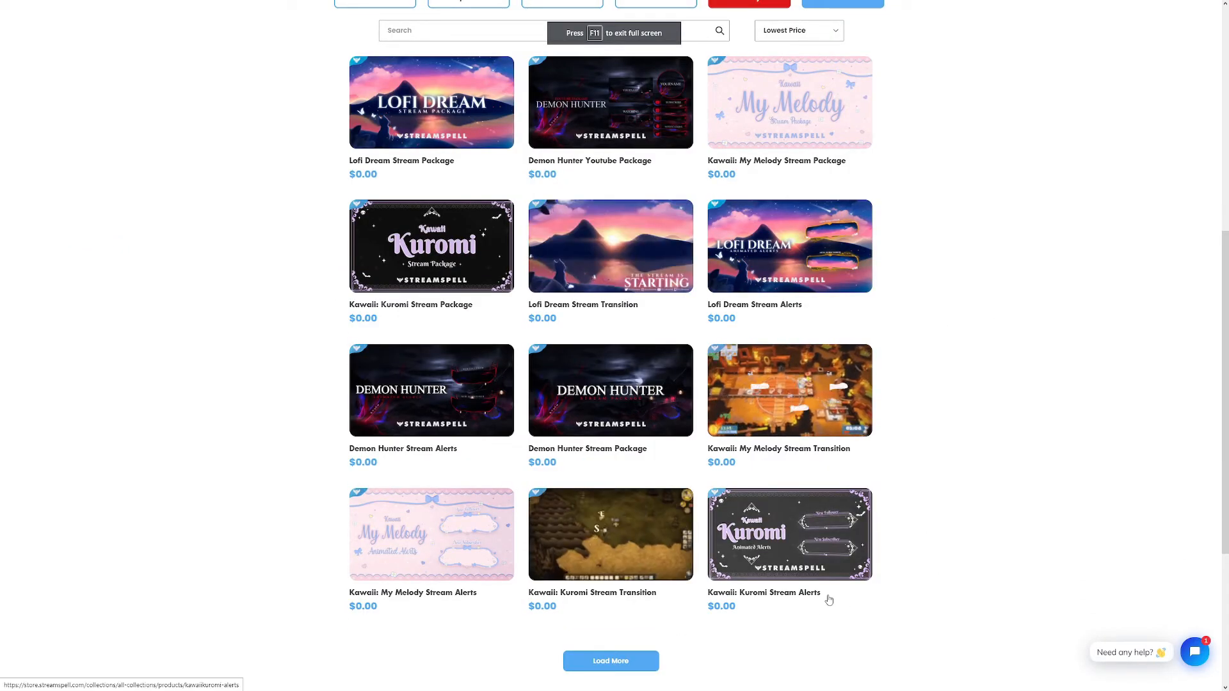
{"action": "left_click", "coordinate": [789, 533]}
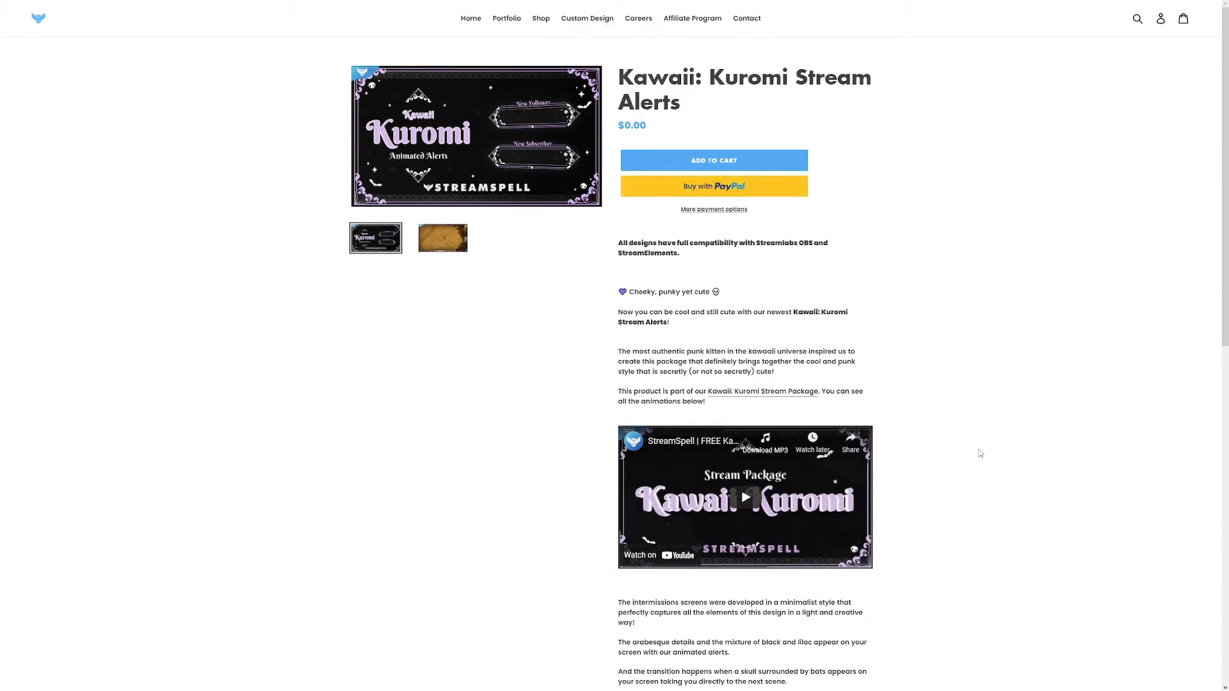
{"action": "left_click", "coordinate": [442, 238]}
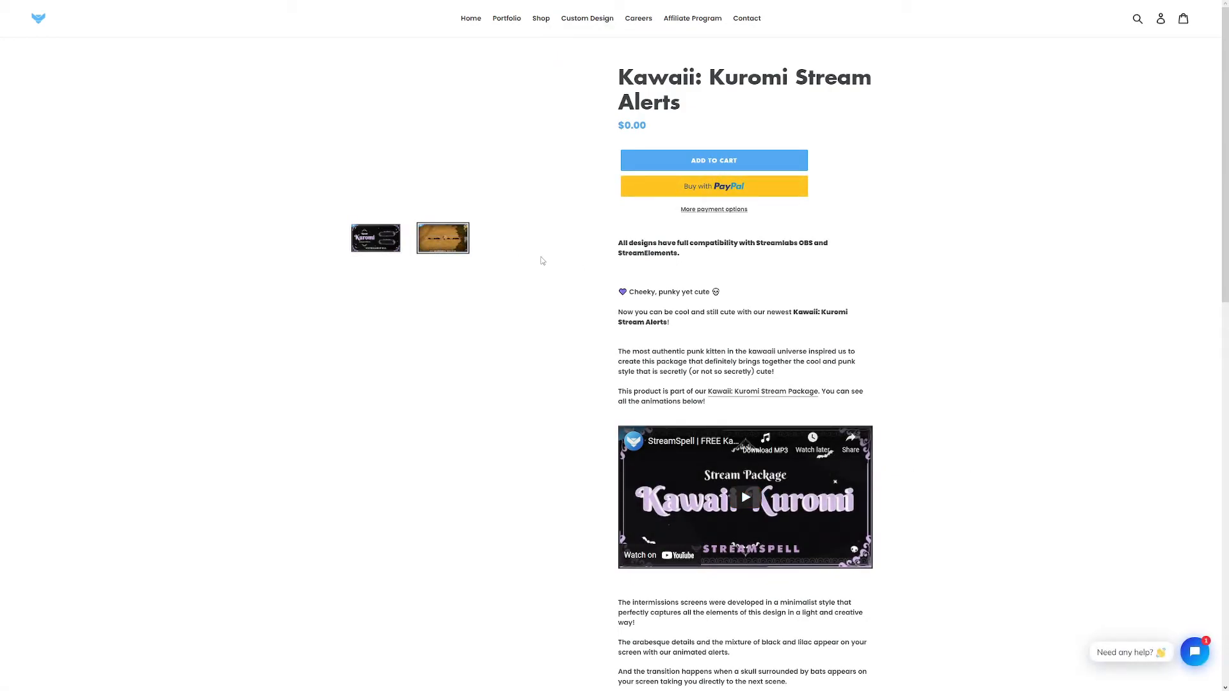